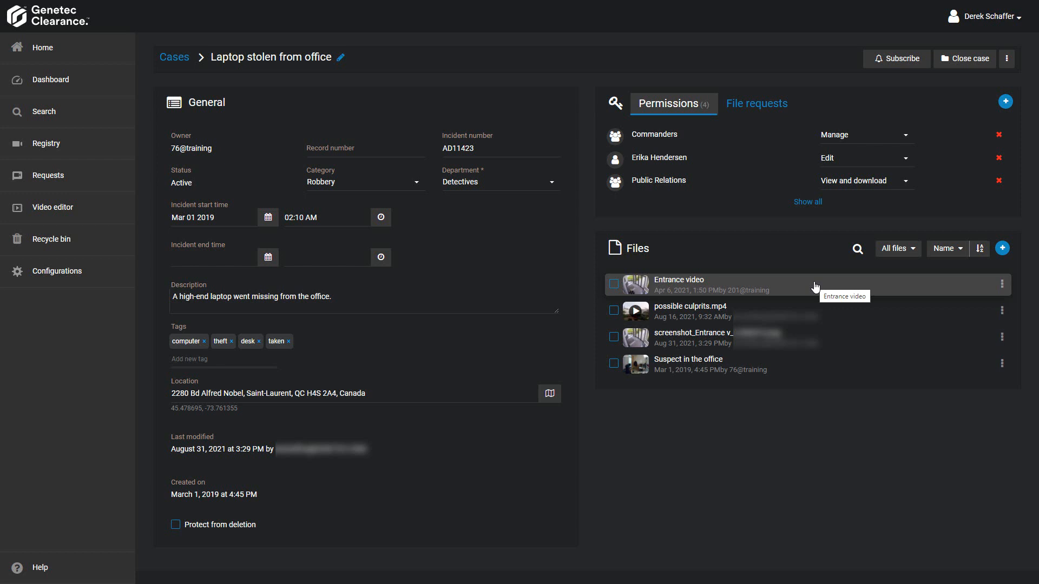
- Open the details page for the Entrance video file from its options menu
click(1001, 286)
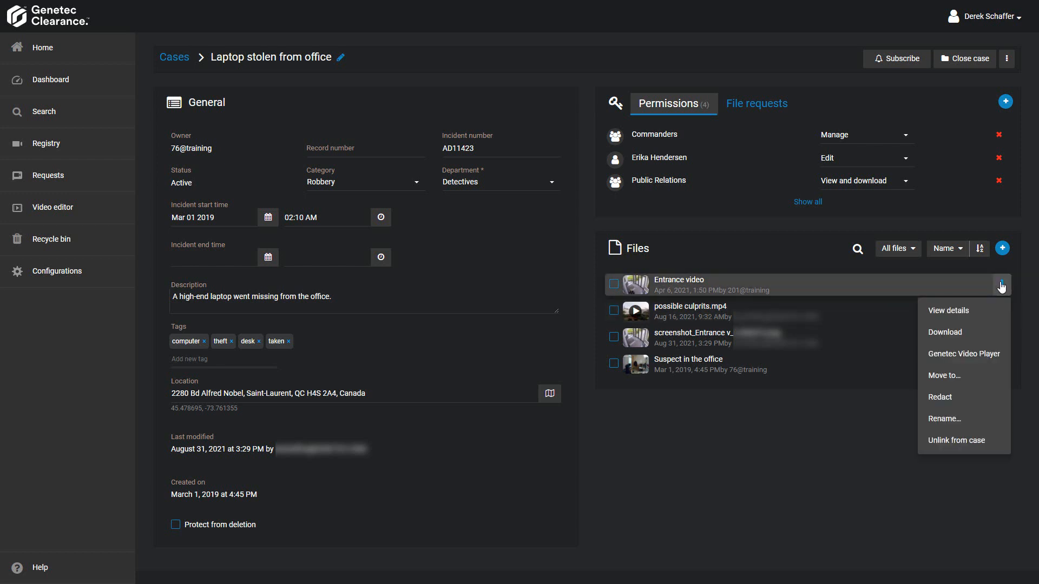
click(948, 310)
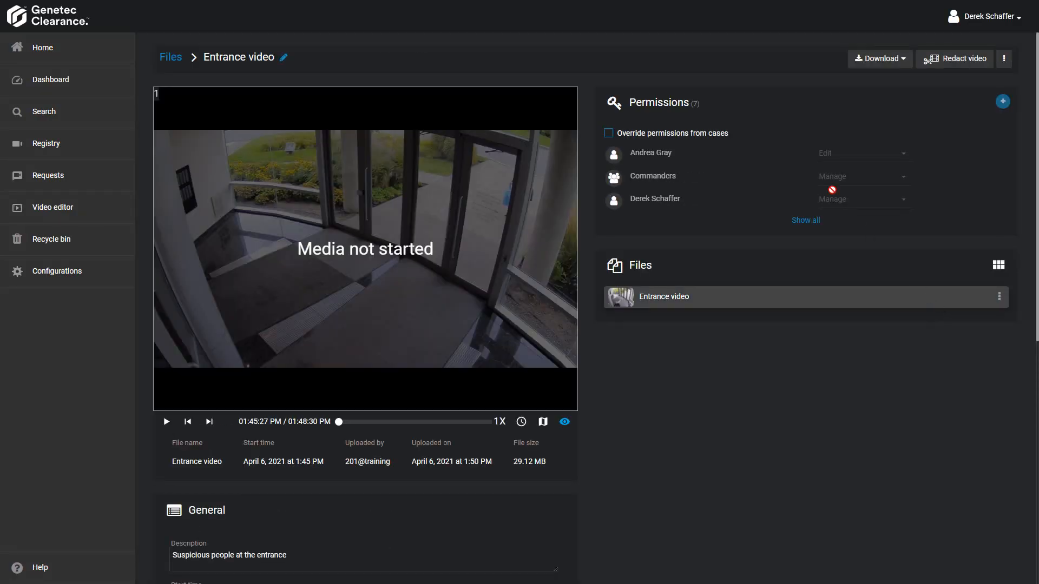
mouse_move(727, 168)
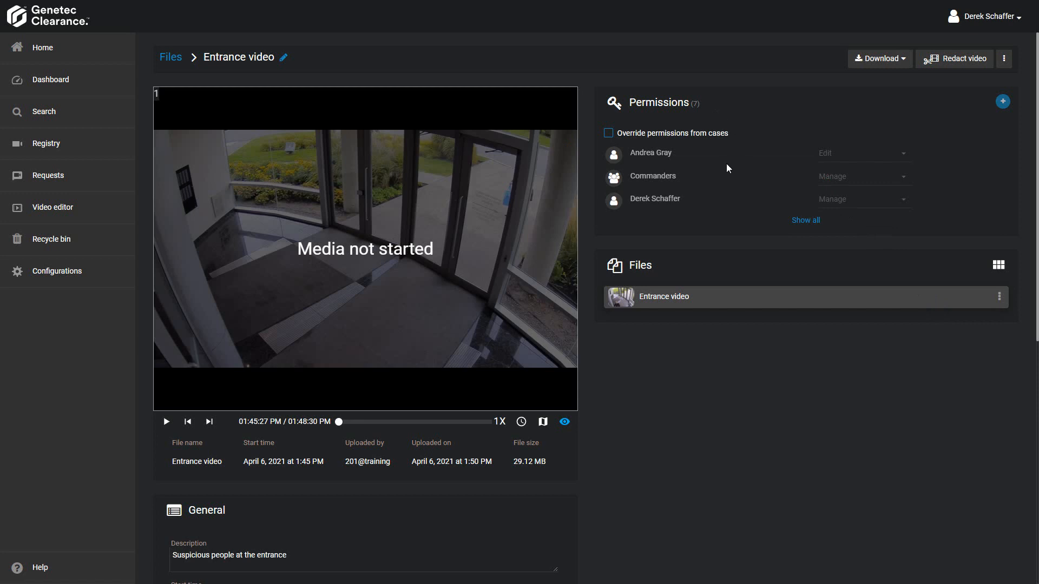
mouse_move(935, 192)
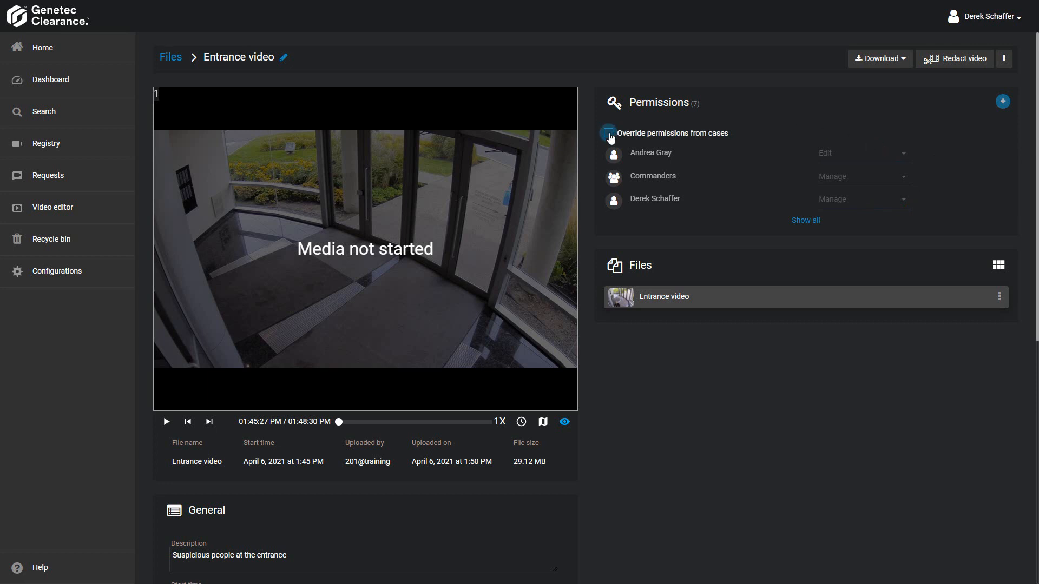
click(608, 134)
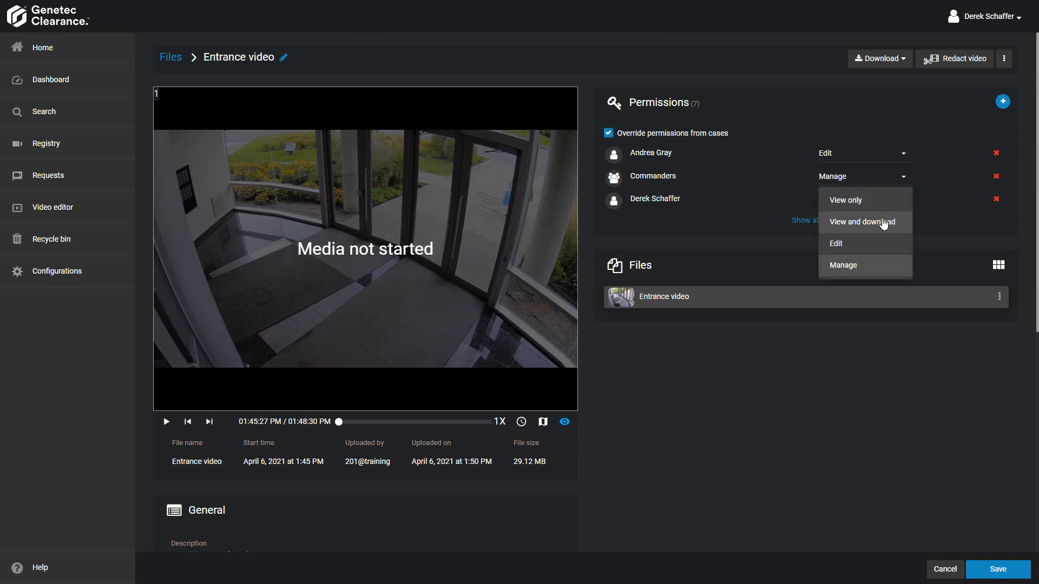
click(863, 221)
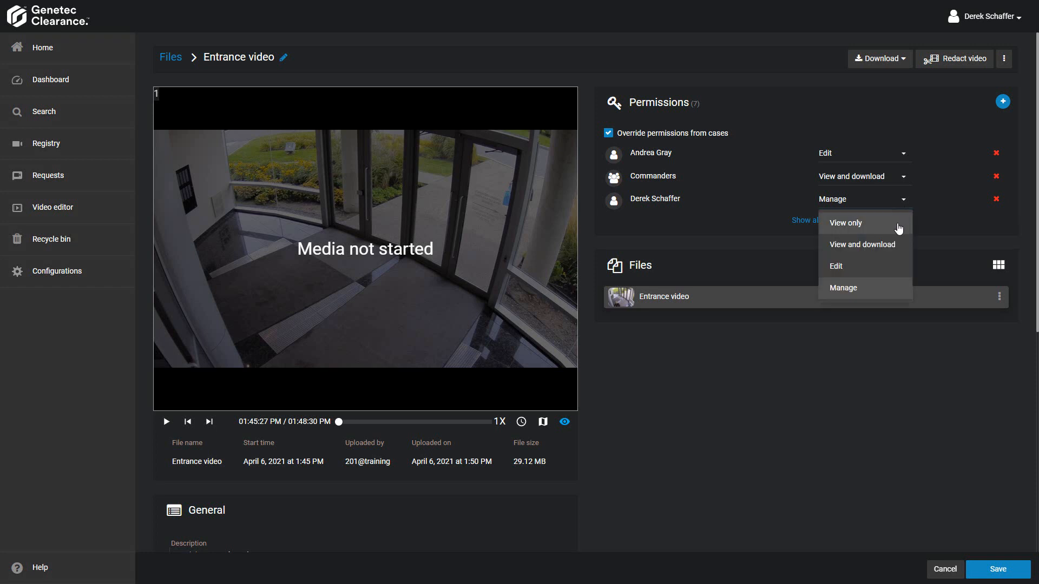
mouse_move(906, 230)
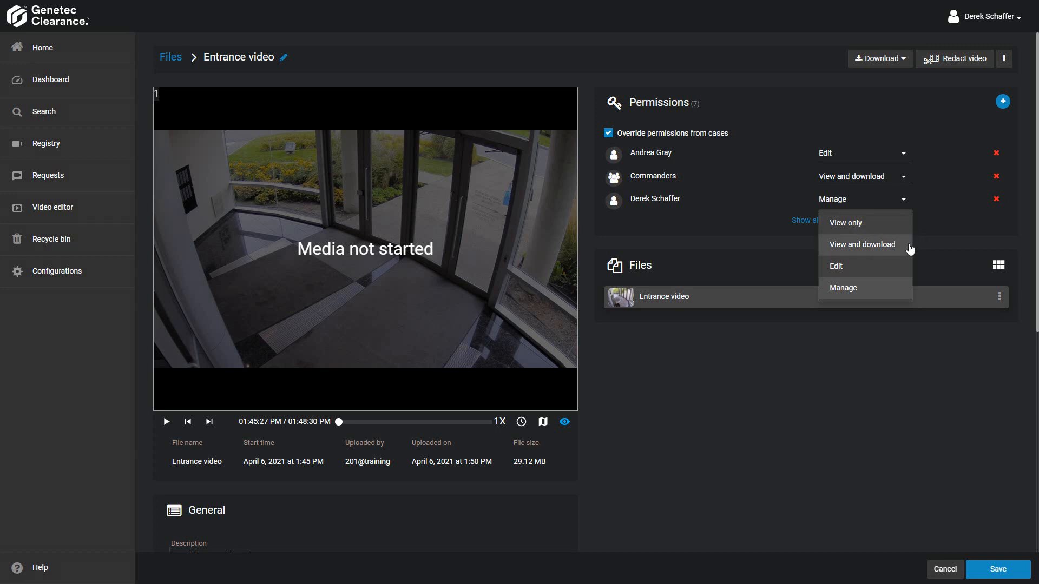
mouse_move(881, 266)
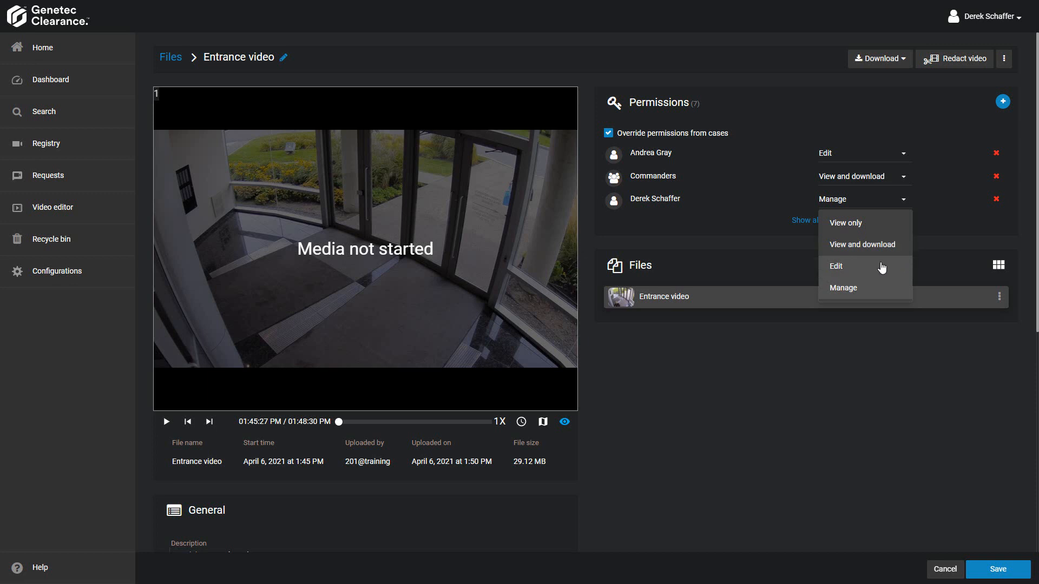
mouse_move(880, 269)
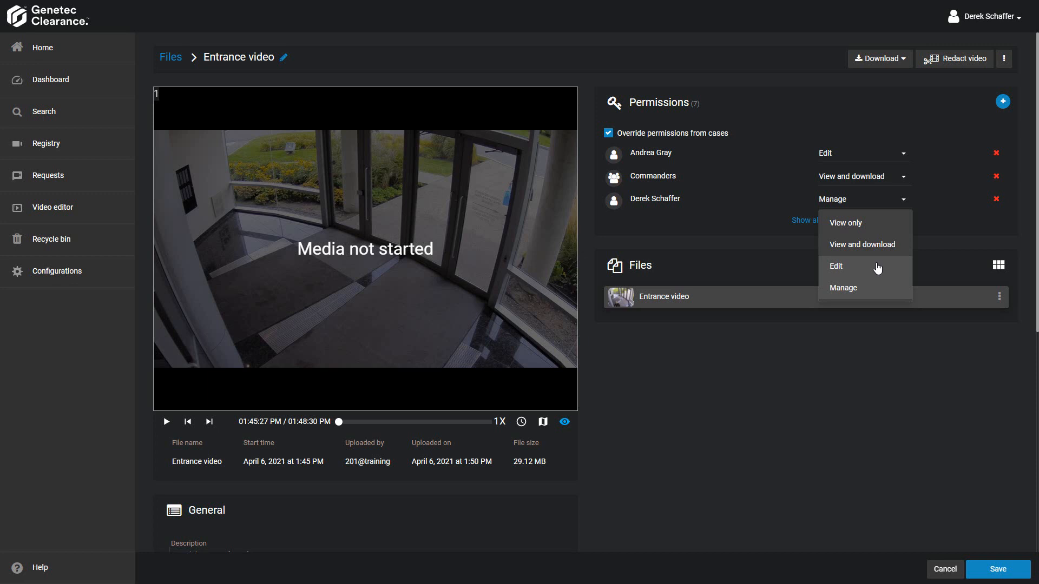
mouse_move(870, 296)
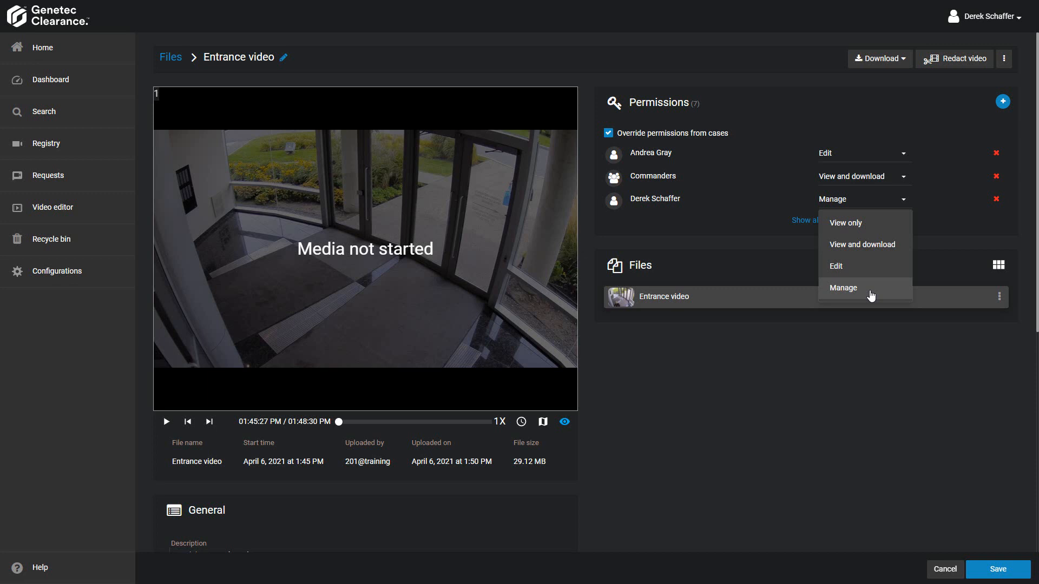
click(841, 287)
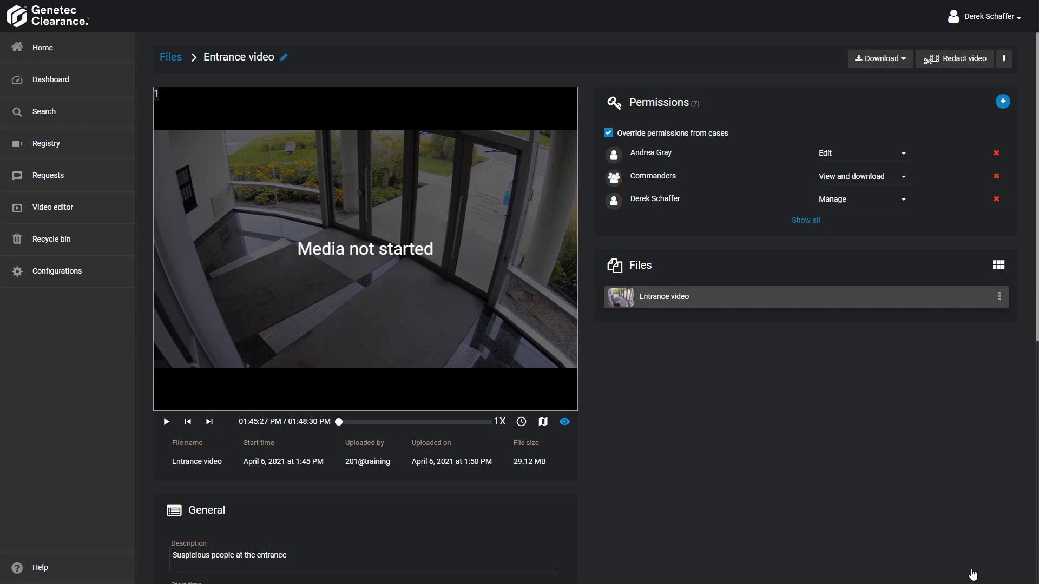
- Go to Configurations in the left sidebar to show the organization's 14 users
click(56, 271)
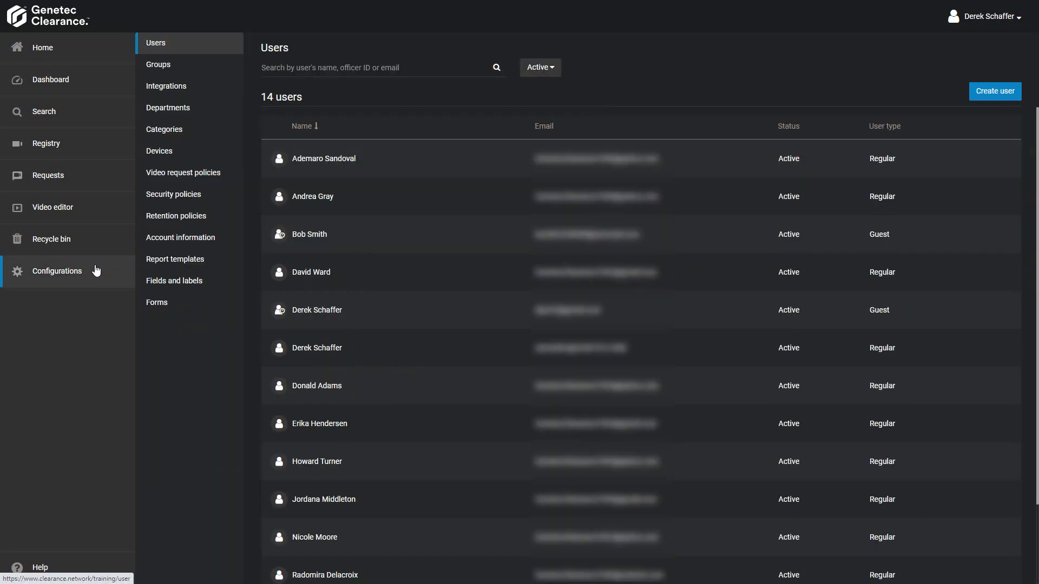
mouse_move(146, 272)
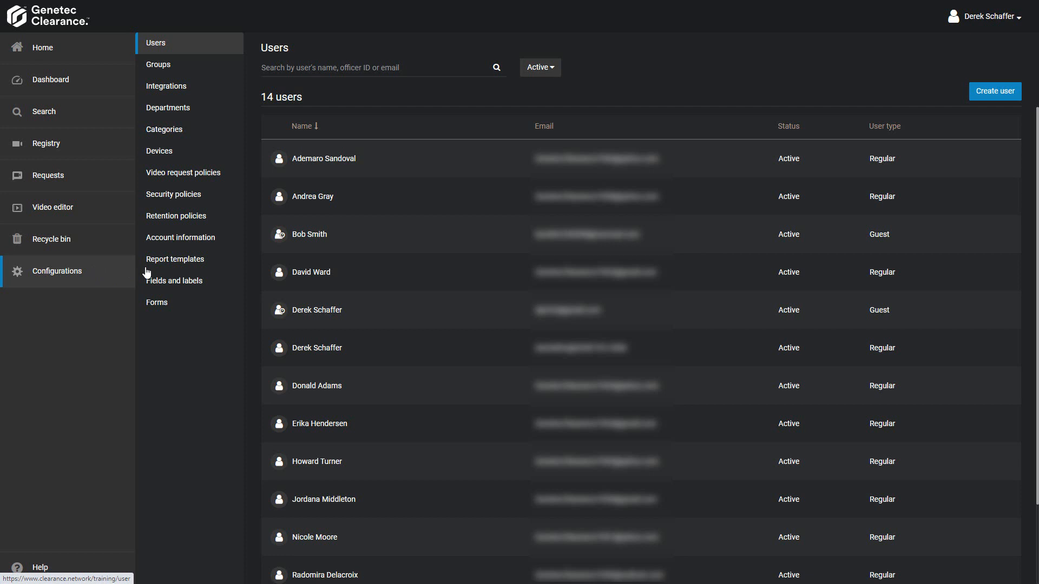
mouse_move(174, 195)
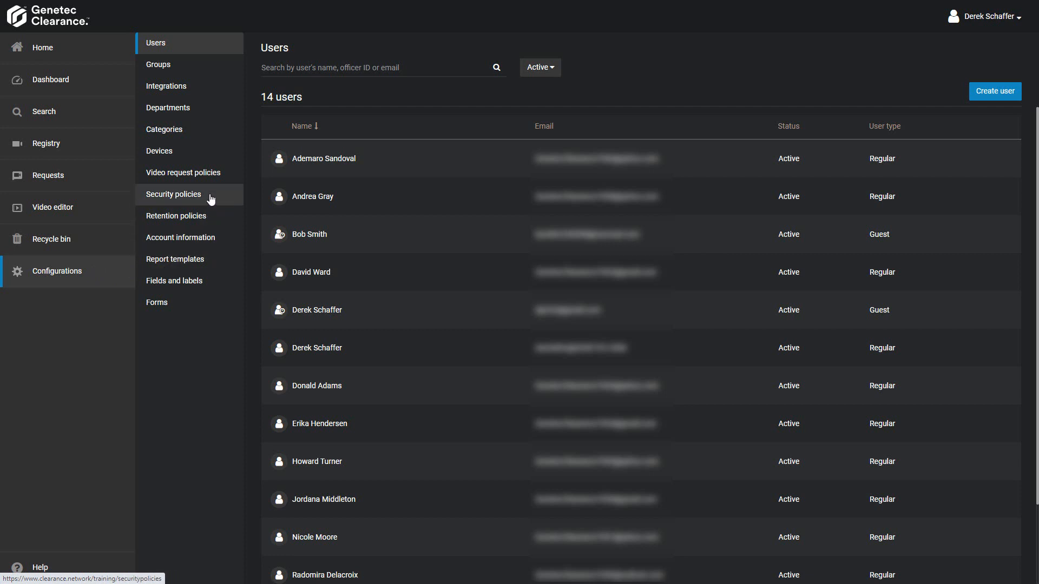
- Open Security policies and start adding access for files not associated with any case
click(174, 194)
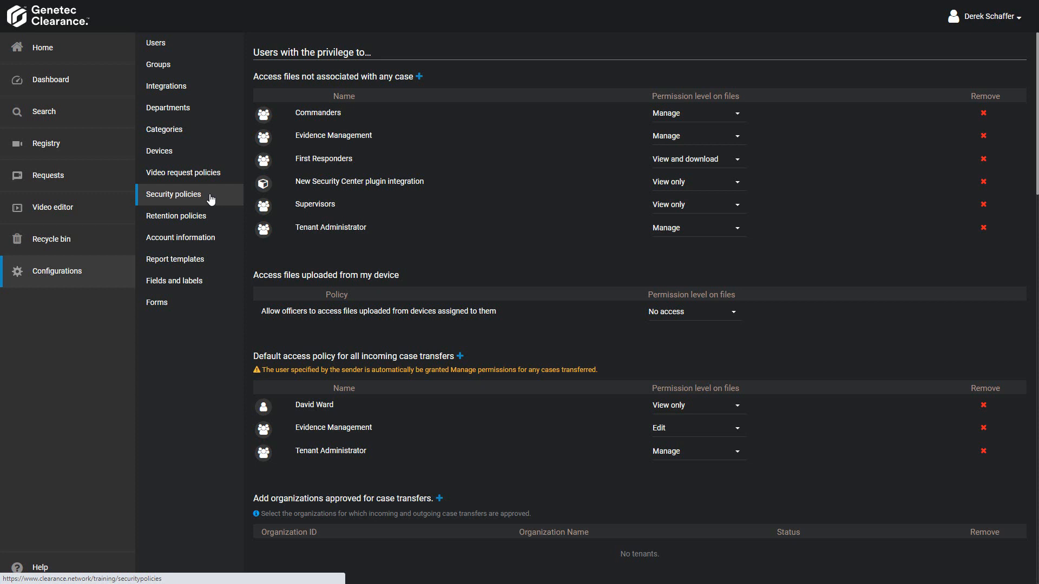
mouse_move(226, 204)
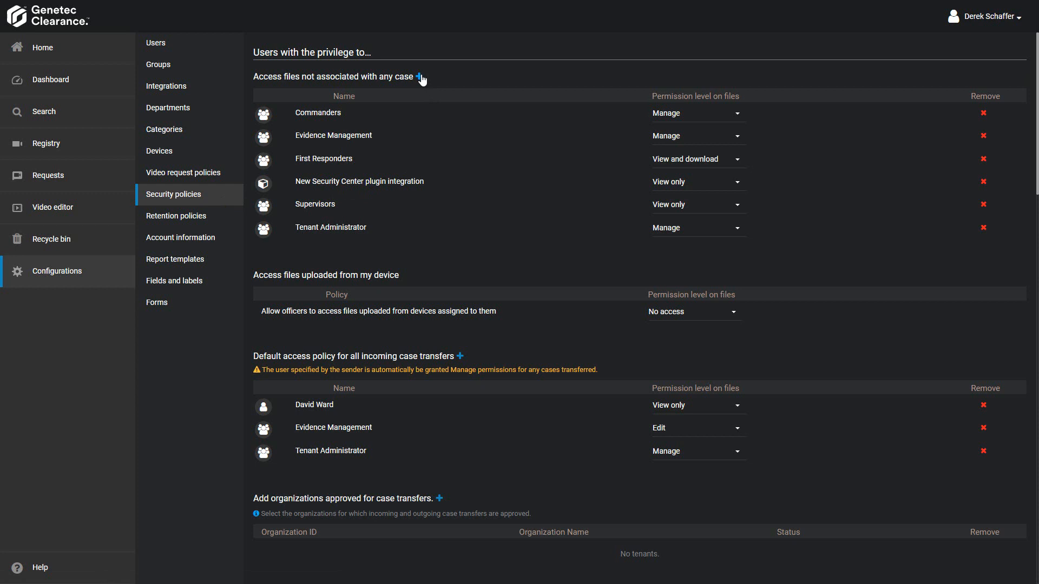
click(418, 77)
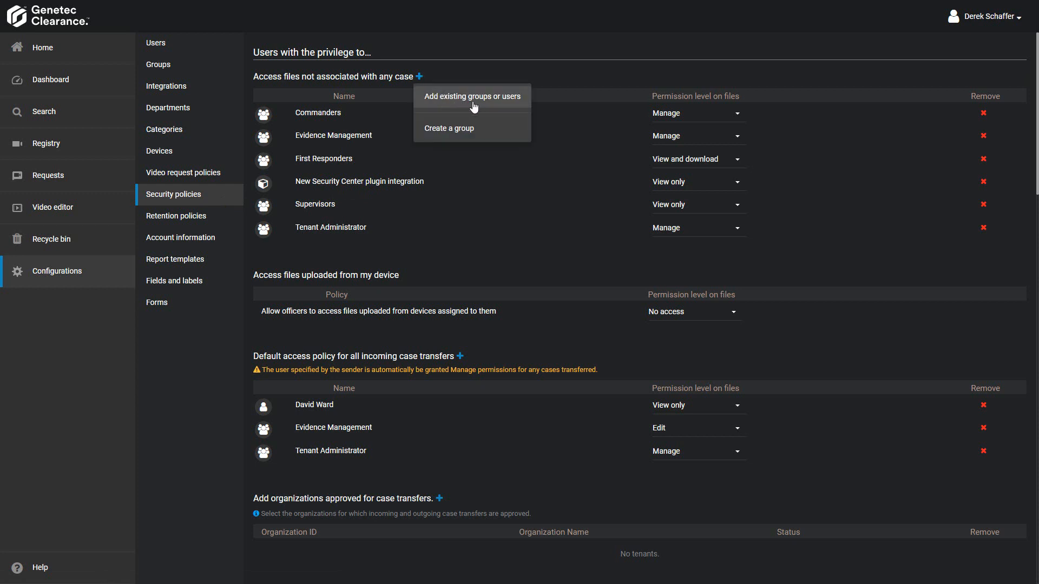
mouse_move(477, 128)
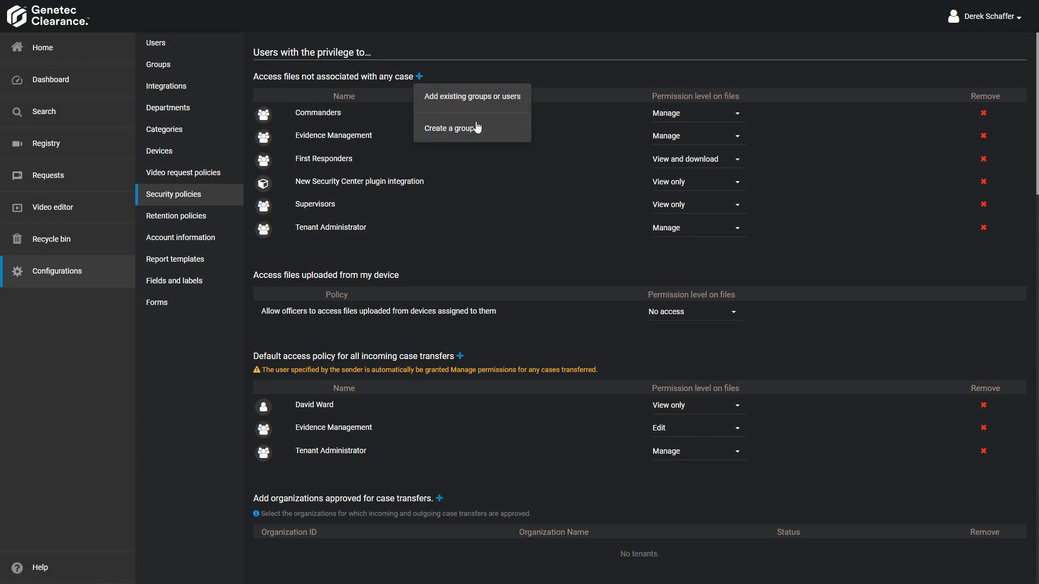
mouse_move(480, 107)
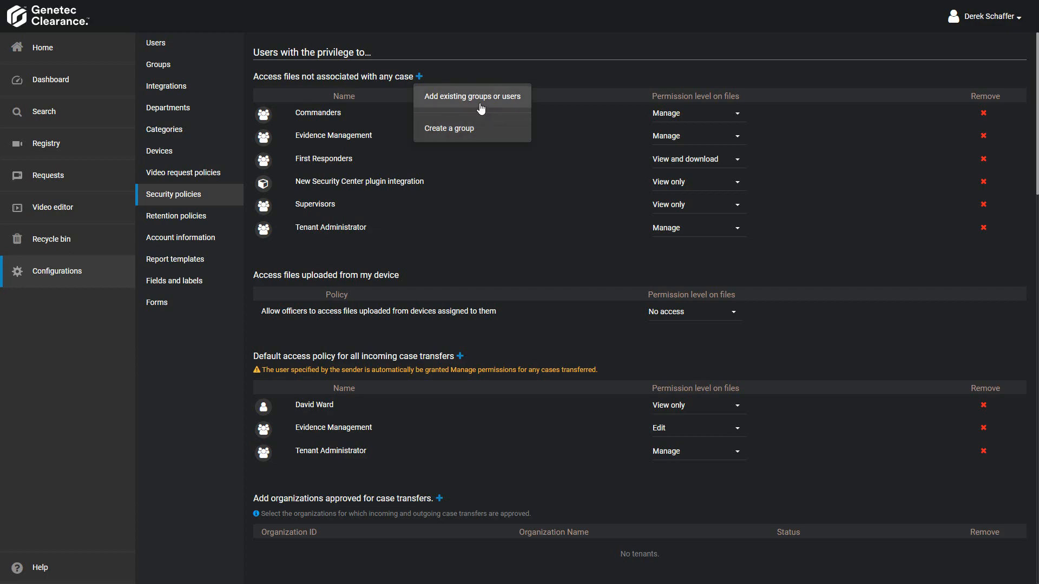
click(471, 96)
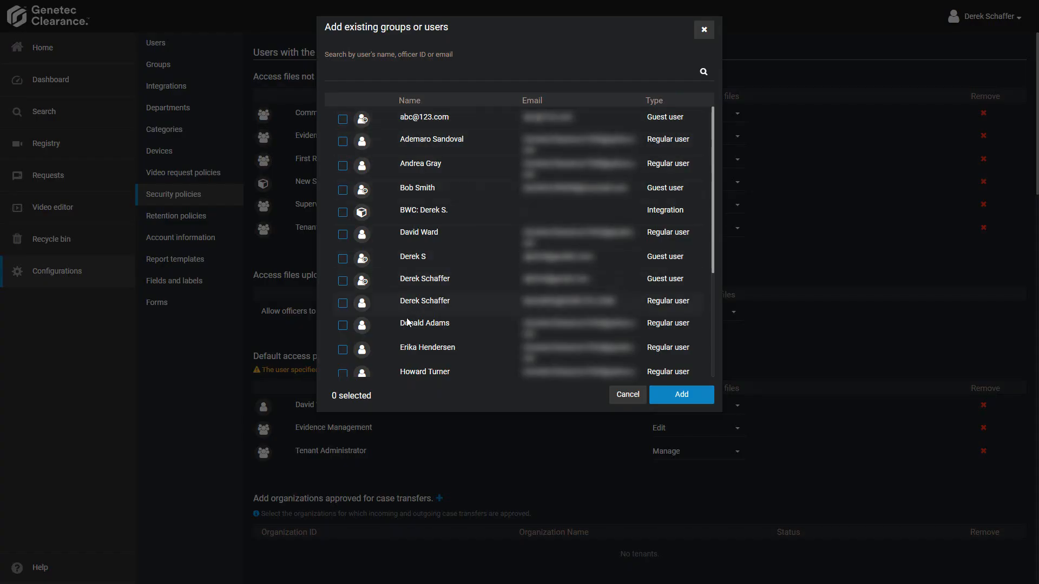
click(343, 350)
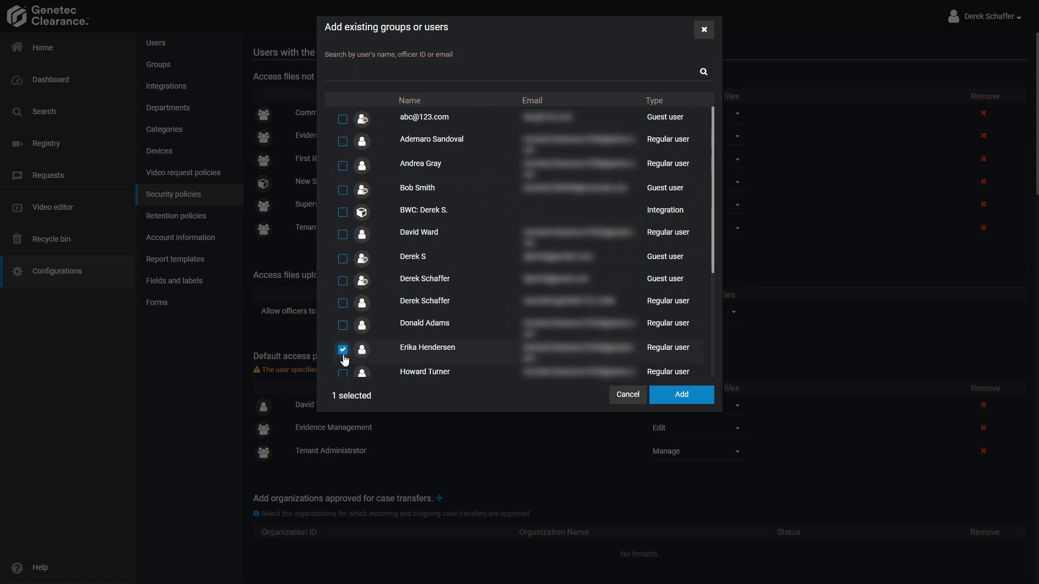
mouse_move(680, 395)
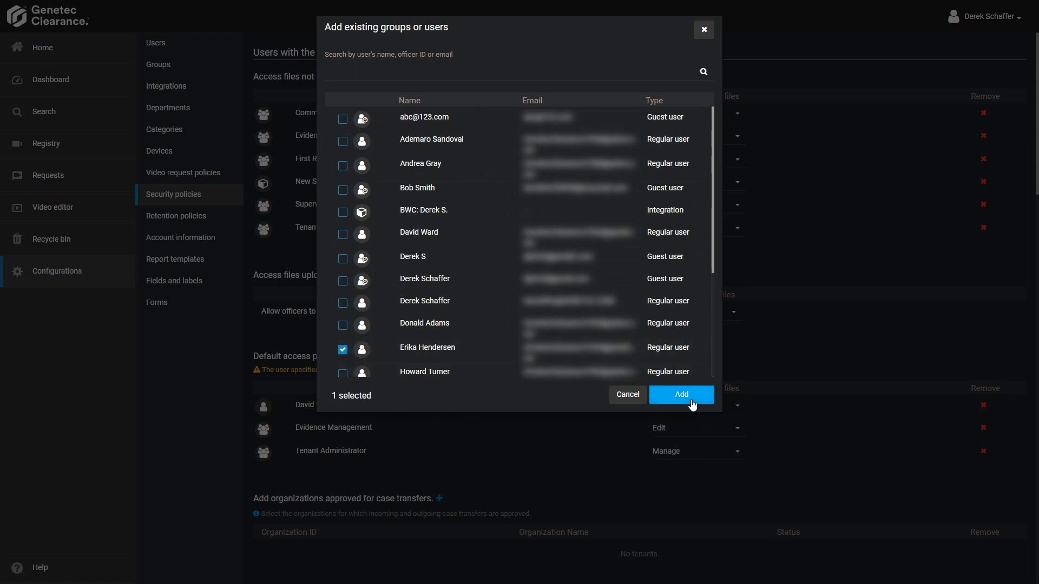
click(681, 394)
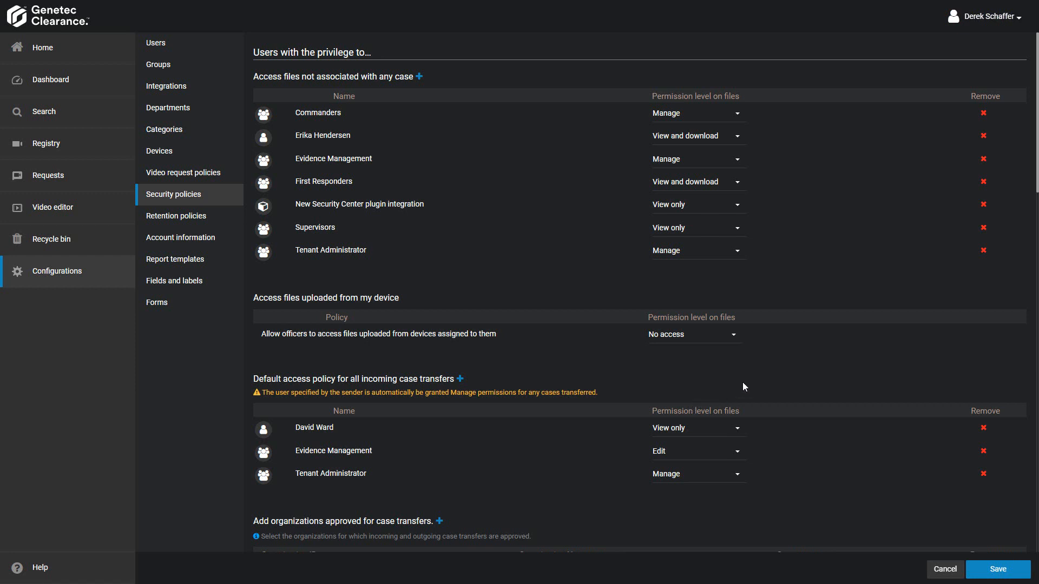
click(737, 136)
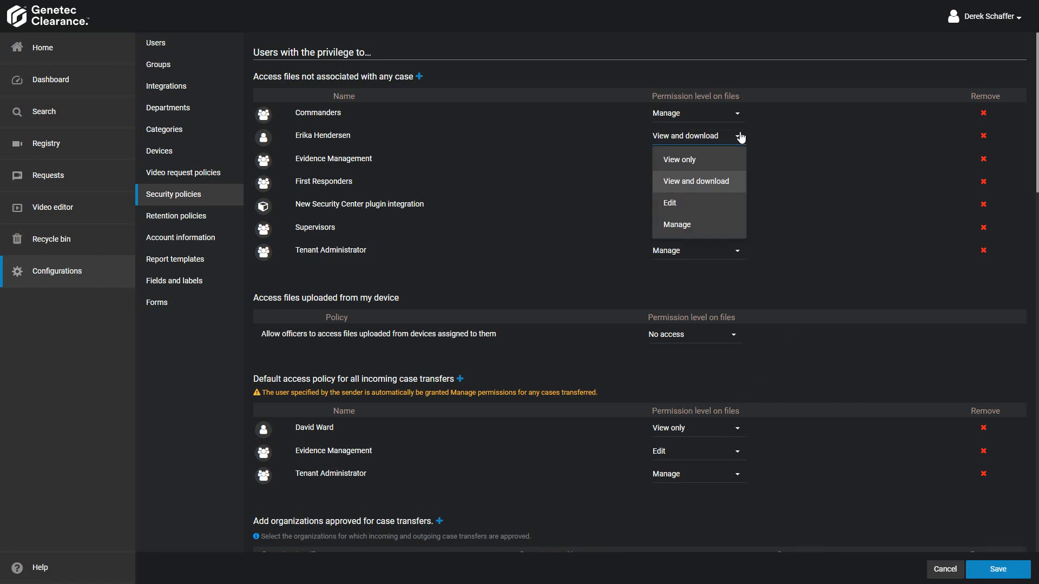
mouse_move(714, 202)
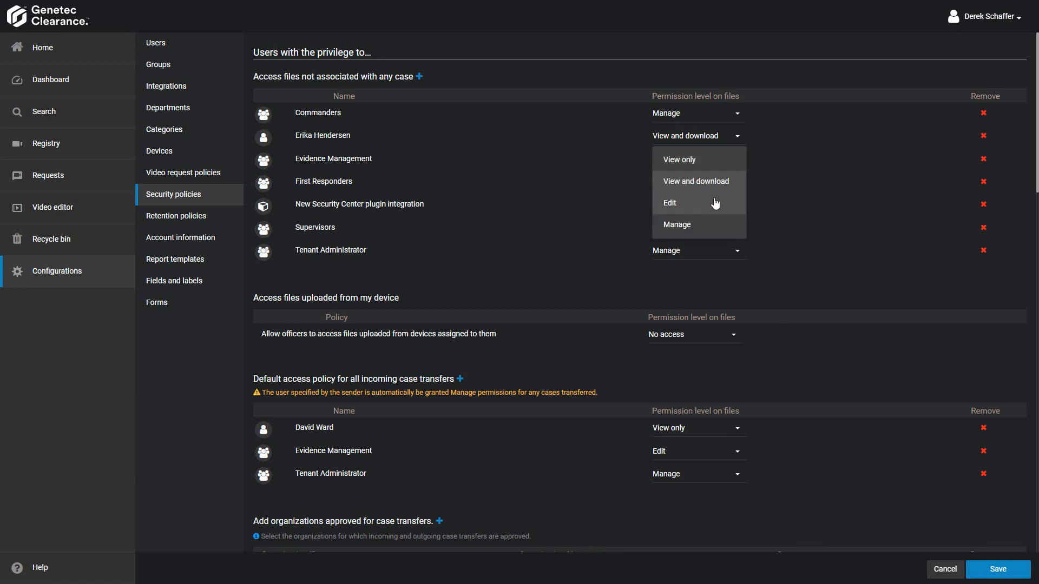
click(669, 203)
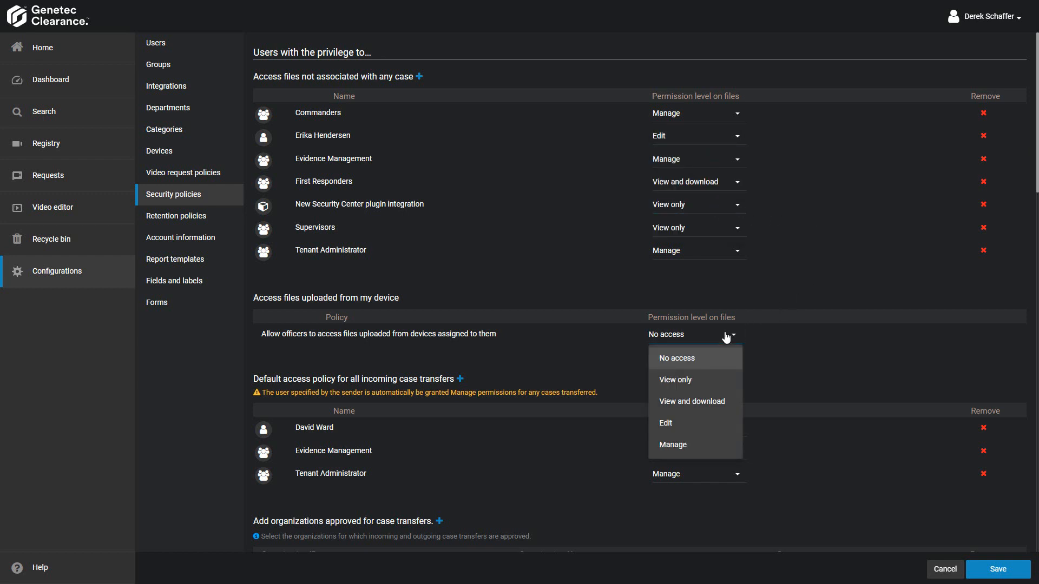
mouse_move(723, 401)
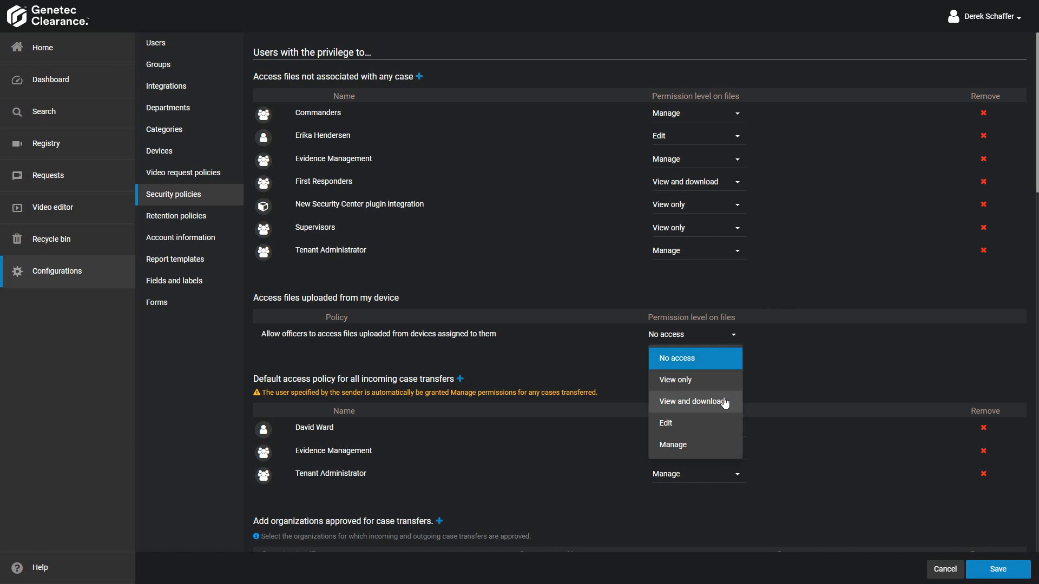
click(694, 401)
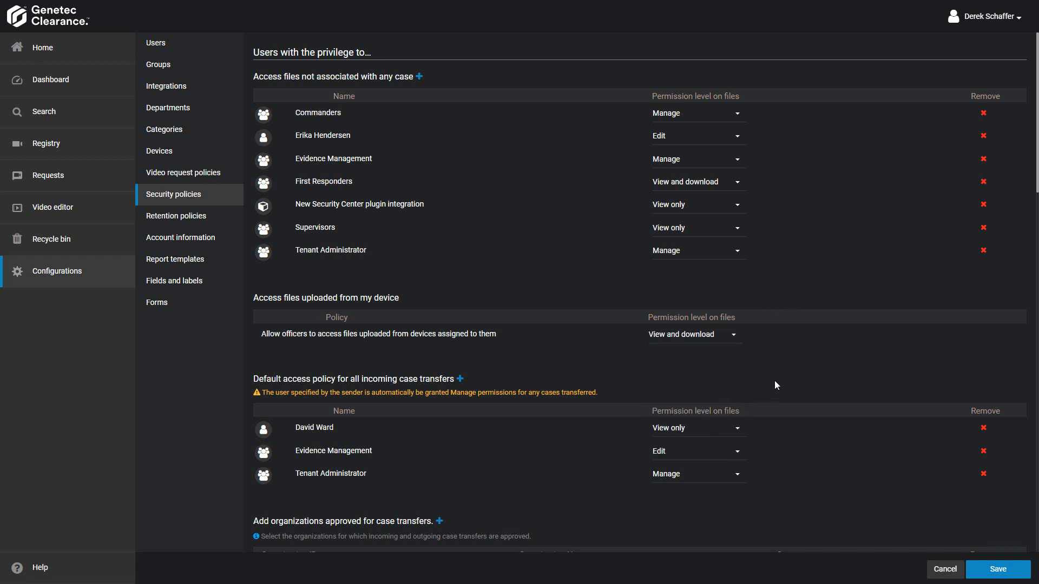
mouse_move(983, 227)
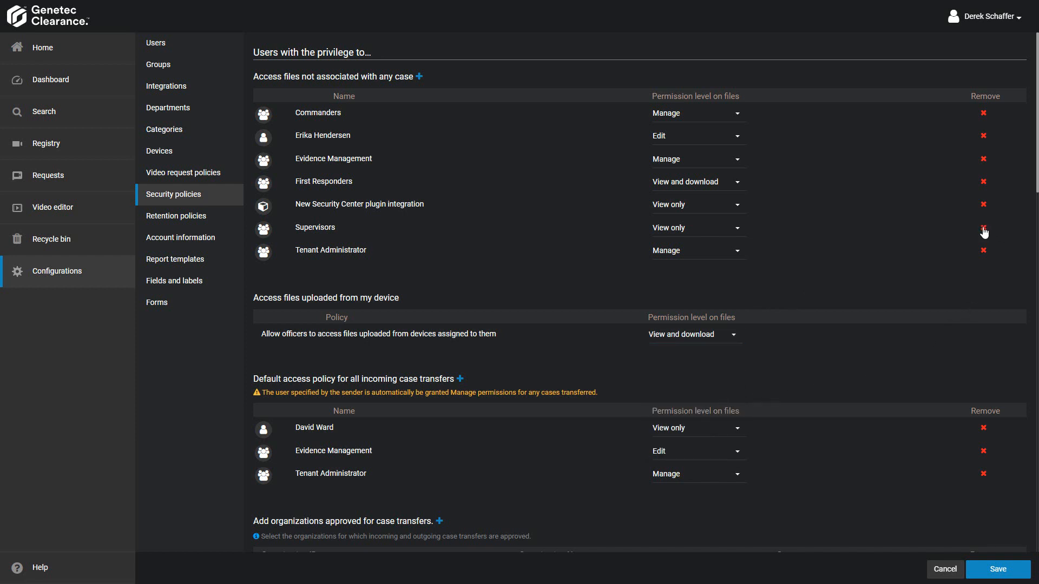
click(983, 227)
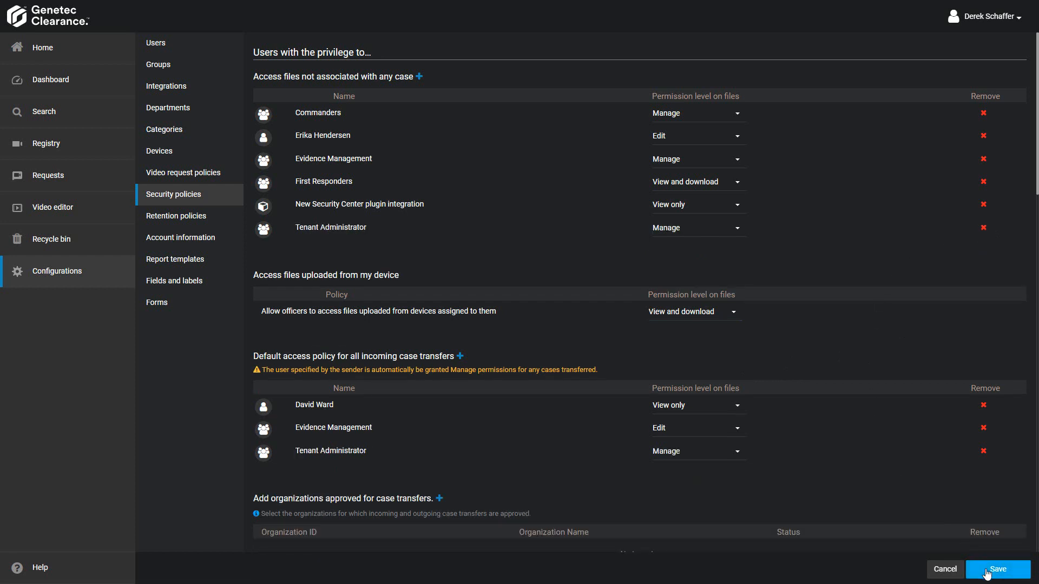
click(997, 569)
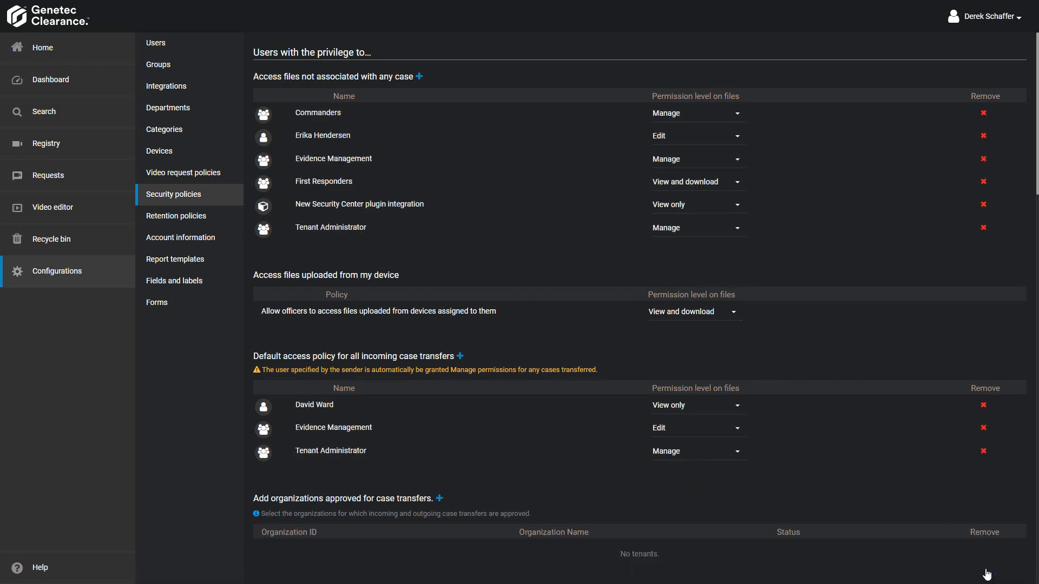